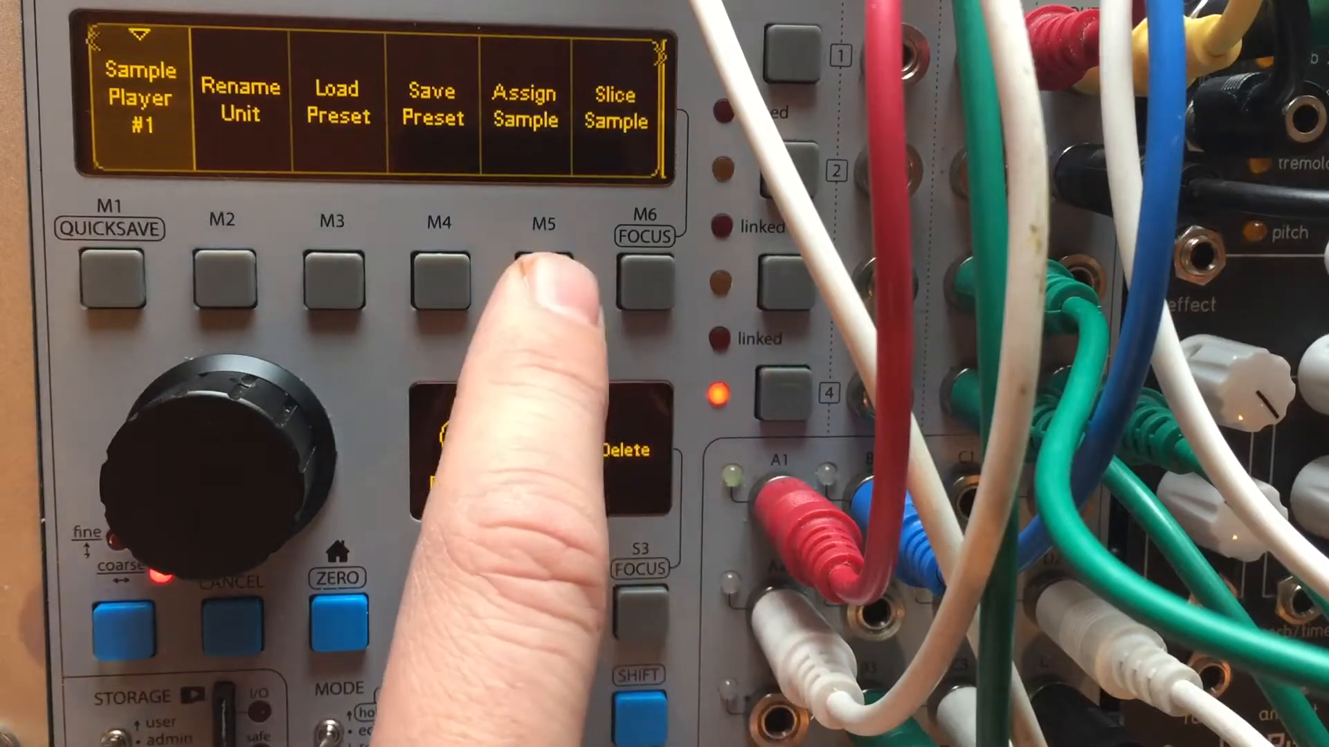
Open Sample Player #1's sample assignment and find the Sample Pool showing No Samples
click(545, 280)
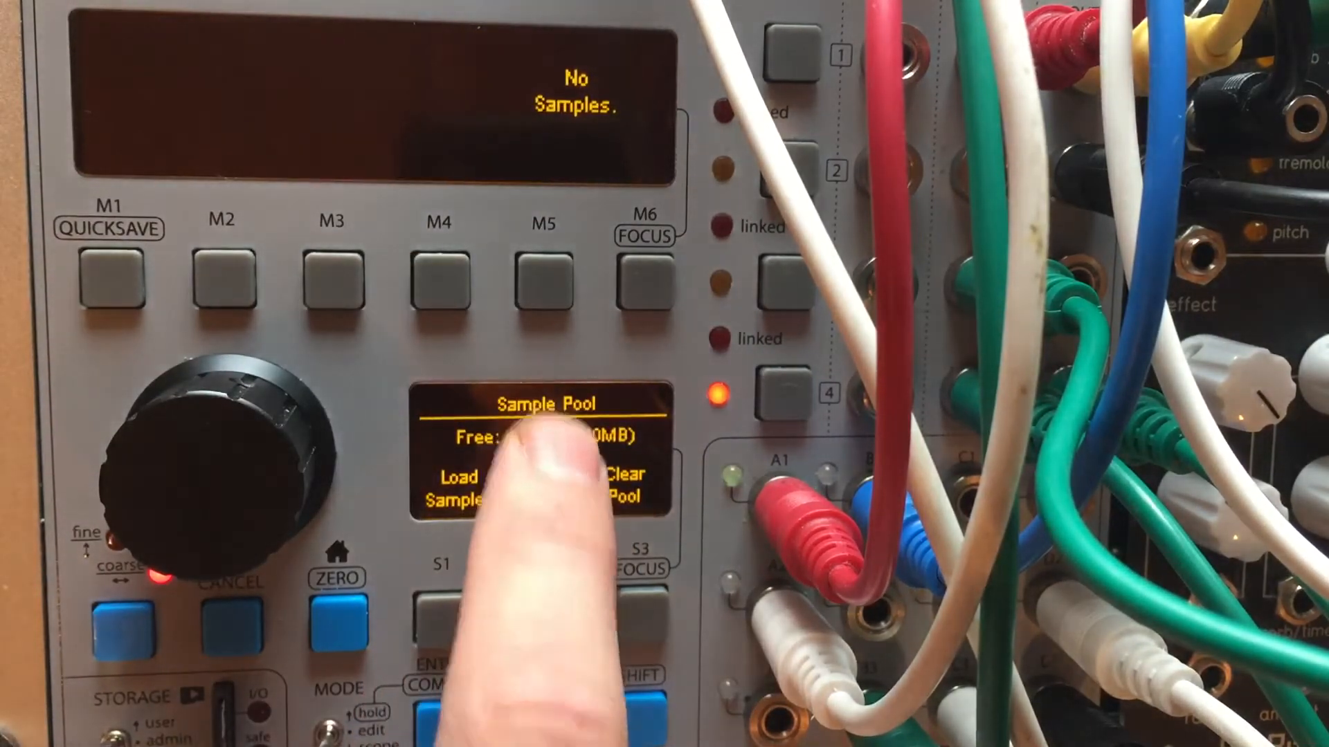
click(456, 487)
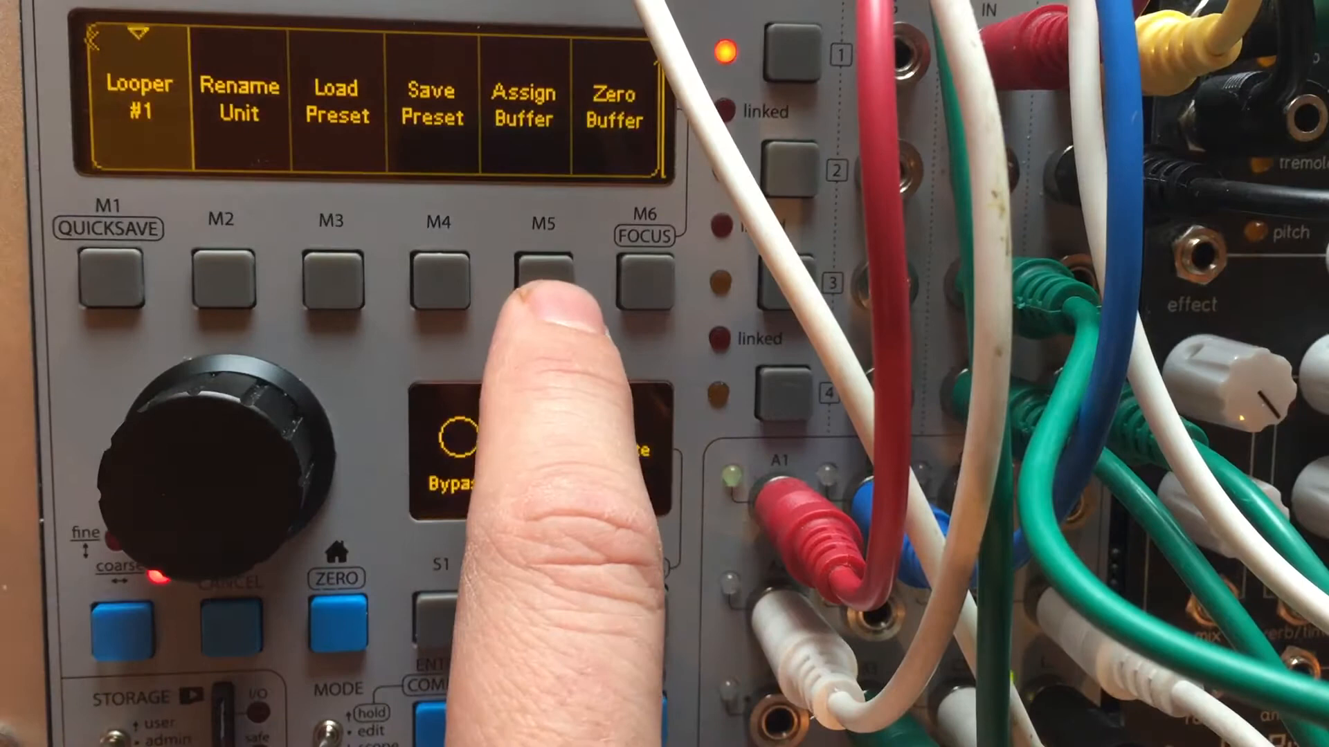
Assign a buffer to Looper #1 via Assign Buffer (M5)
click(543, 280)
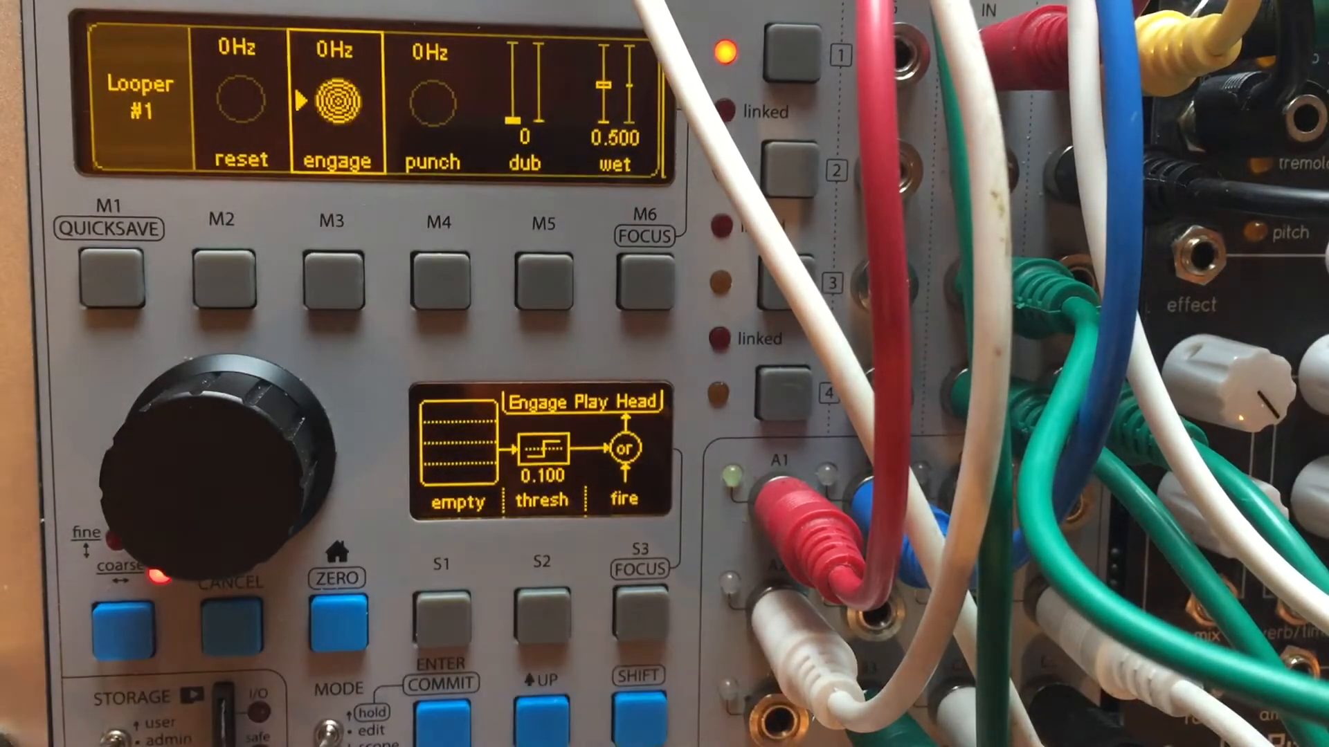
click(639, 619)
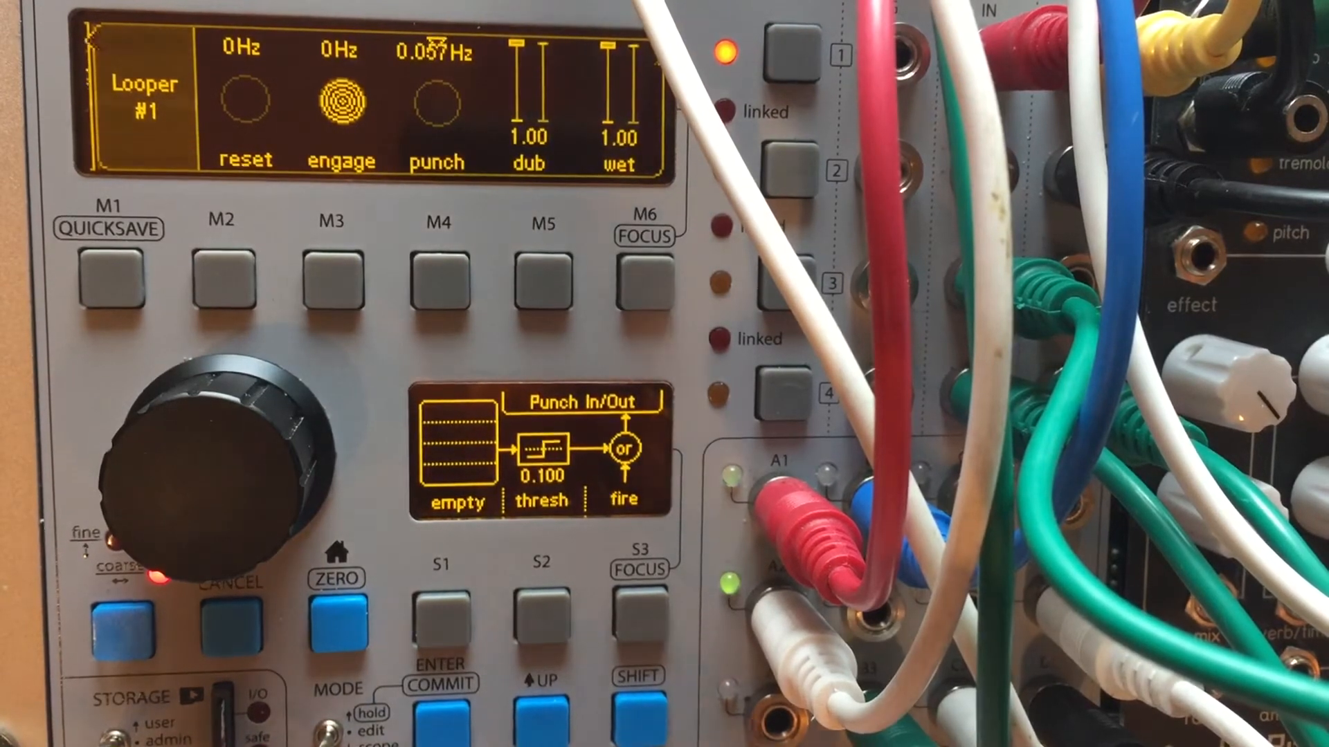
Set Looper #1 dub and wet to 1.00 and drive punch at 0.057 Hz
click(642, 615)
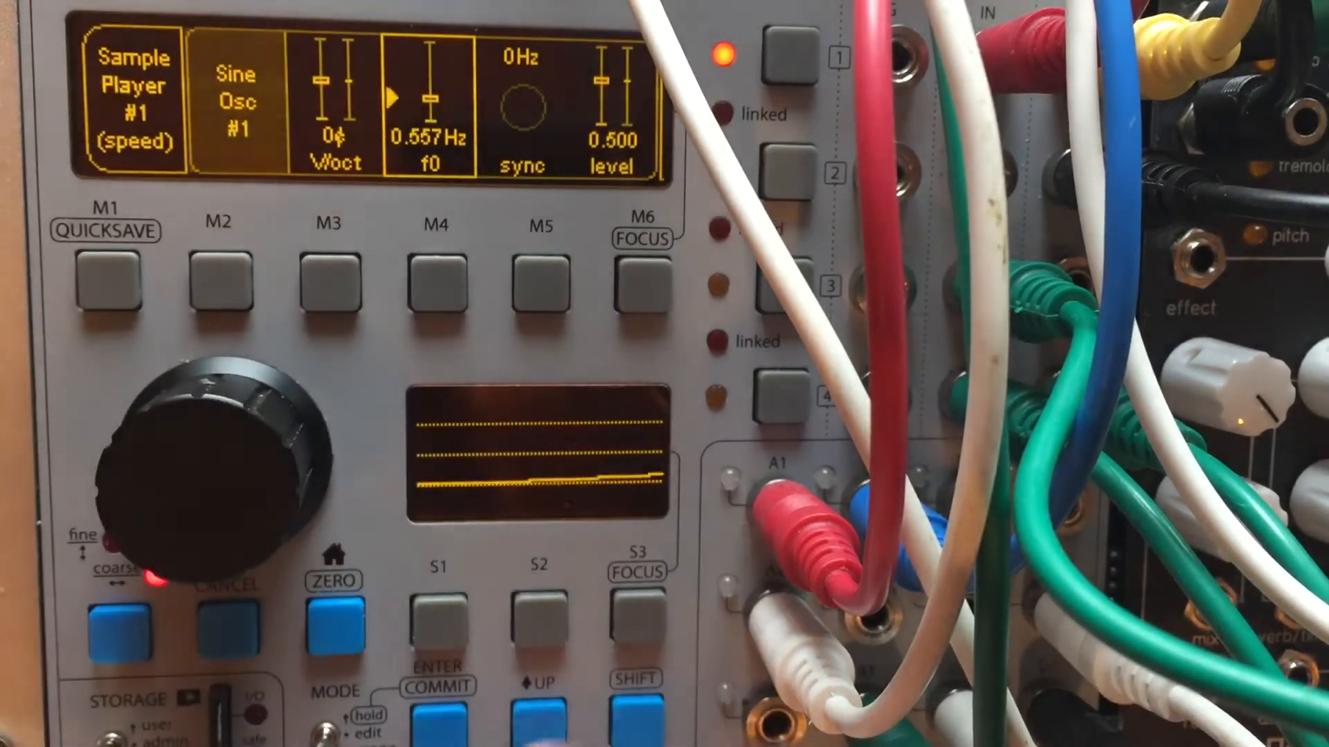
Insert a Sine Osc on Sample Player #1's speed at 0.557 Hz, level 0.500
click(639, 610)
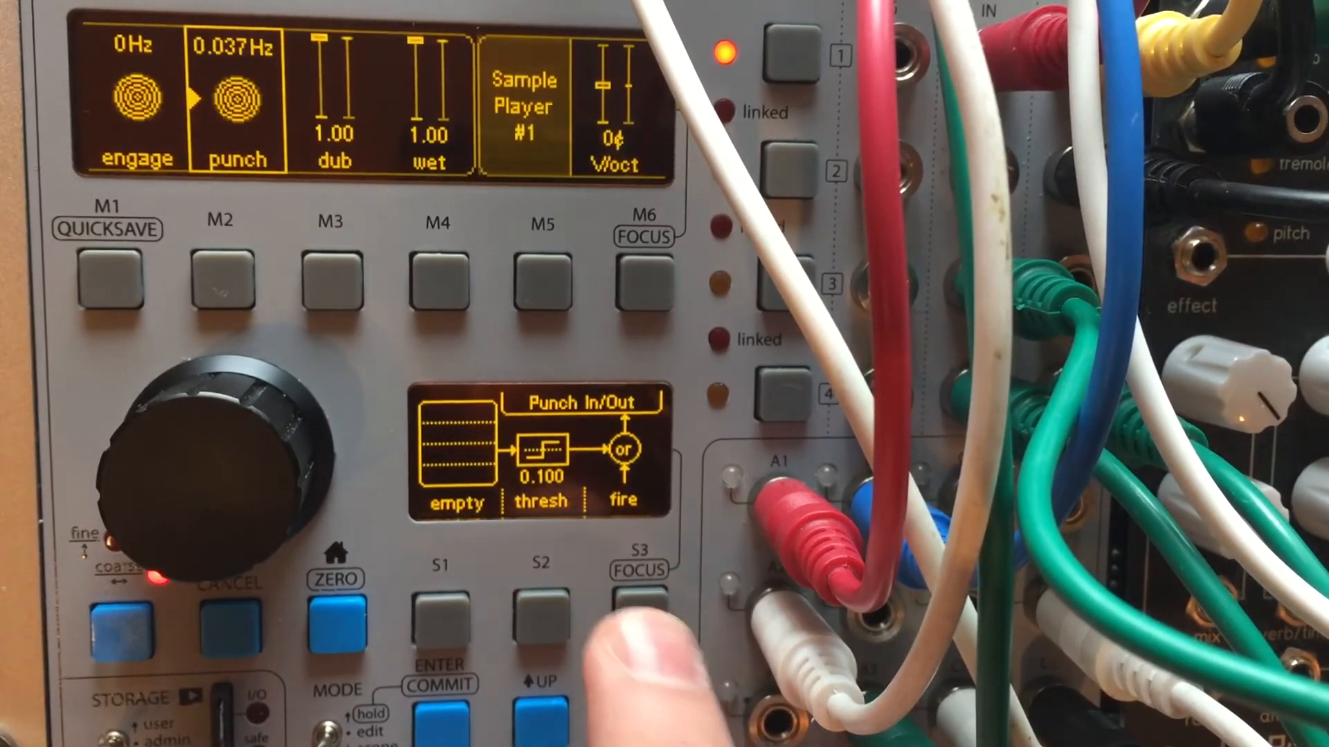
Fire Looper #1's punch control to punch out, leaving engage active
click(639, 614)
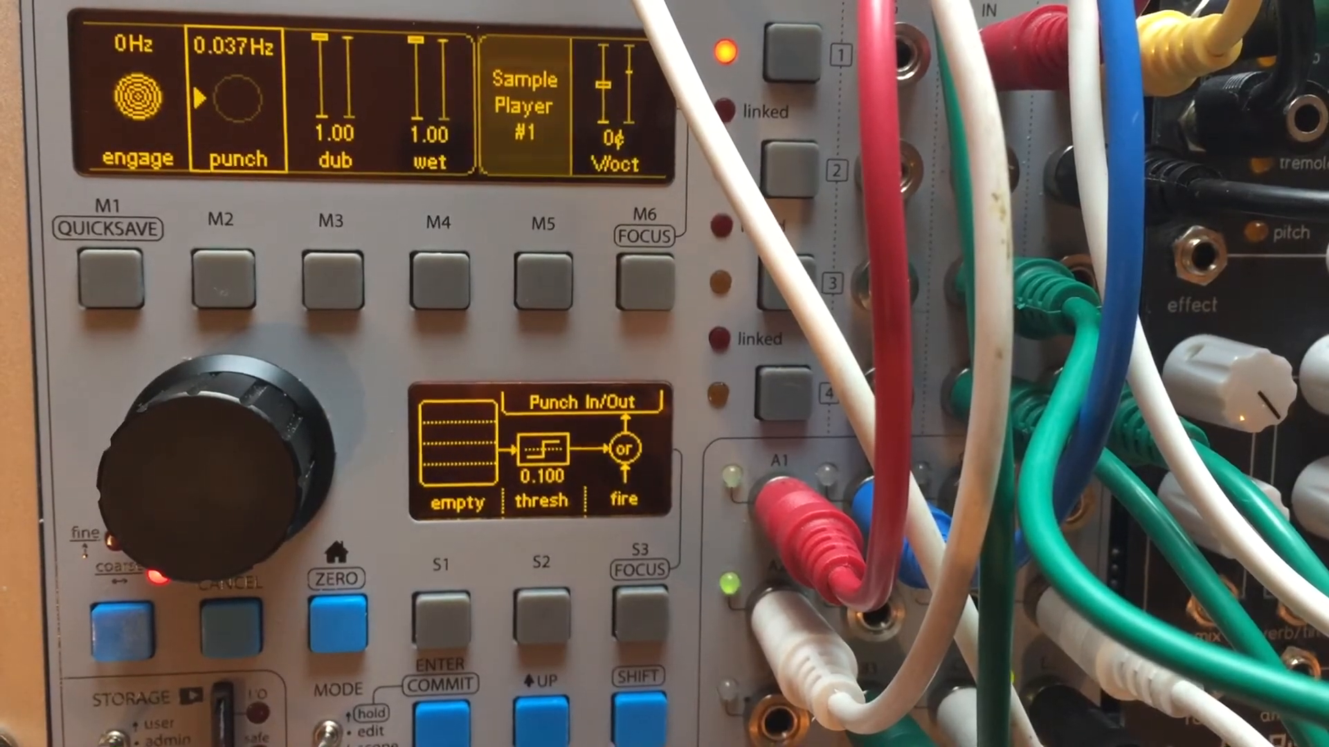